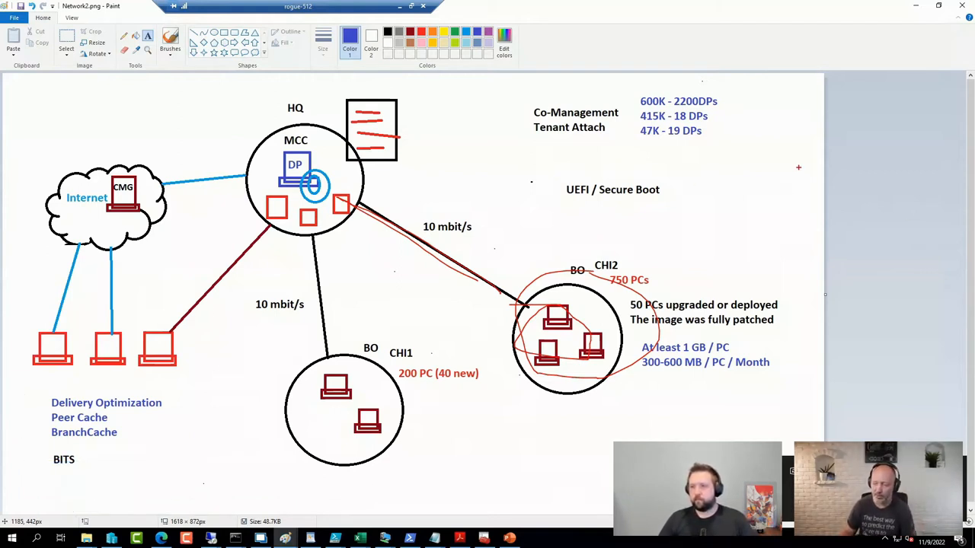
- Return to the browser and search the Deployment Research site for 'hybrid'
{"action": "key", "text": "ctrl+z"}
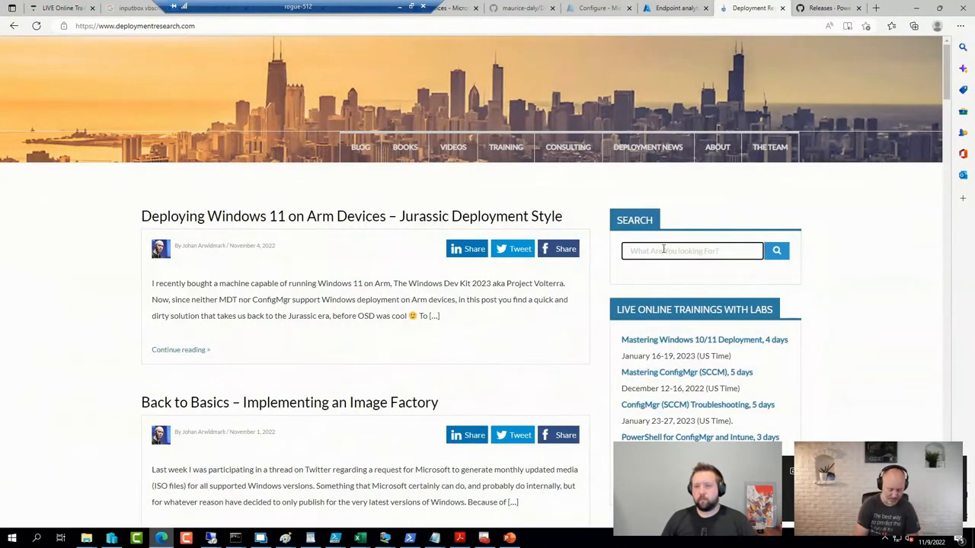
{"action": "type", "text": "hybrid"}
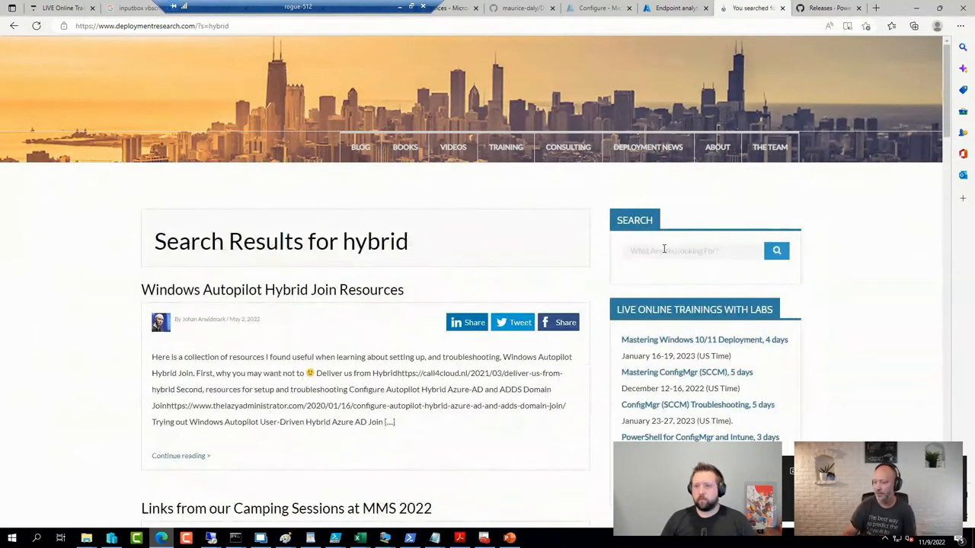
- Open the 'Windows Autopilot Hybrid Join Resources' post from the search results
{"action": "left_click", "coordinate": [272, 290]}
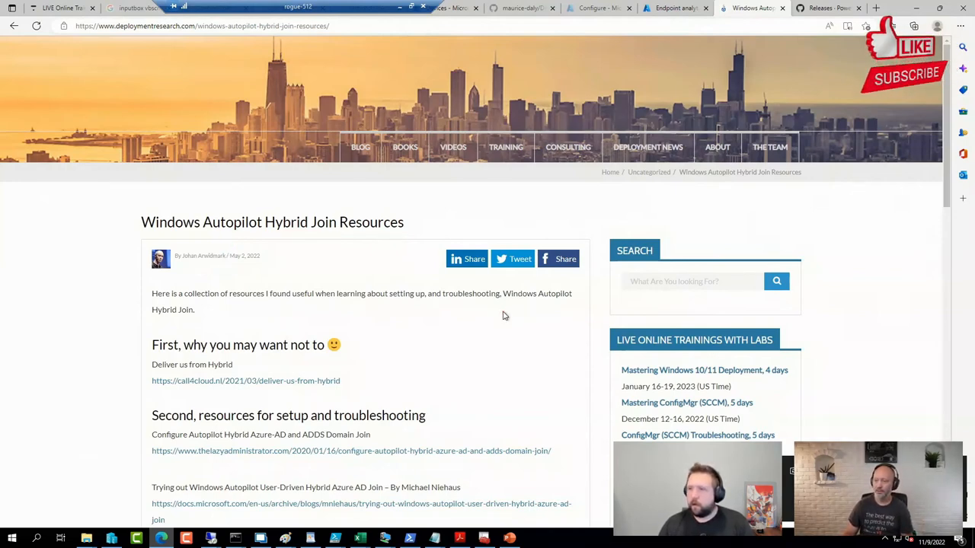
- Switch to the ViaMonstra Academy tab and scroll Featured Courses to the Always on VPN course
{"action": "left_click", "coordinate": [202, 26]}
{"action": "type", "text": "https://academy.viamonstra.com"}
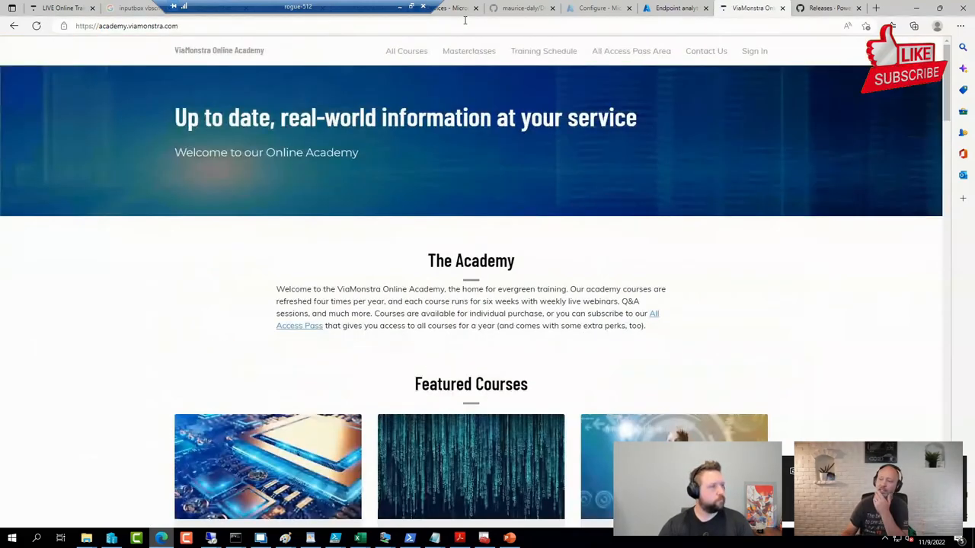
{"action": "scroll", "scroll_direction": "down", "scroll_amount": 3}
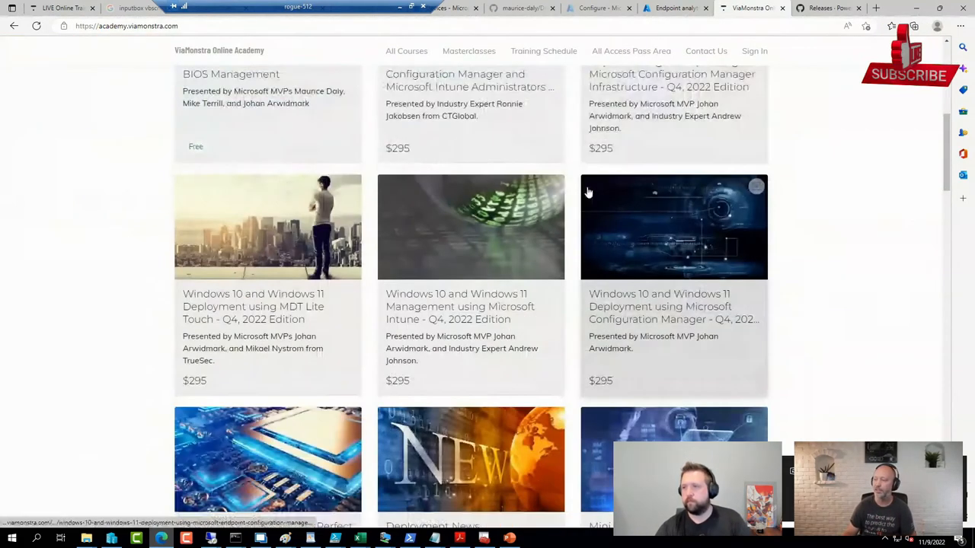
{"action": "scroll", "scroll_direction": "down", "scroll_amount": 3}
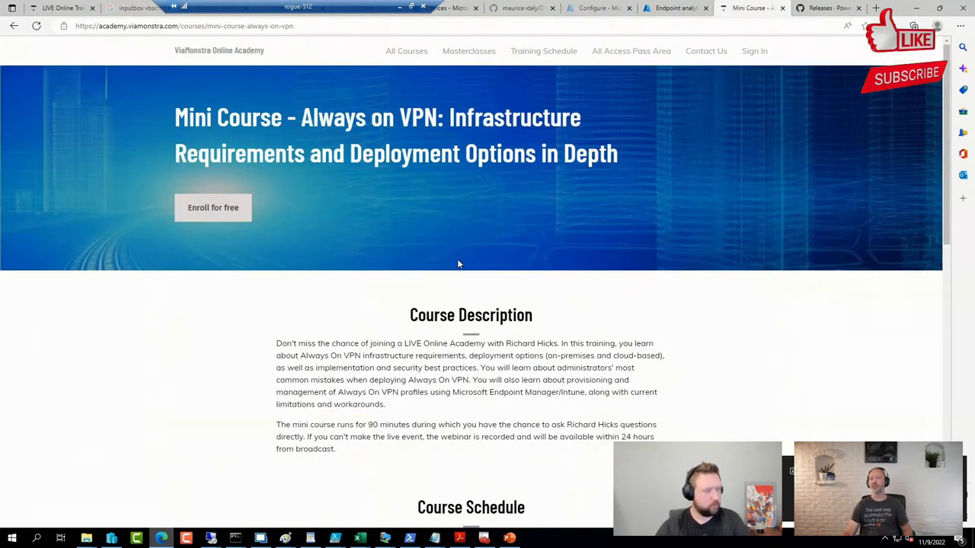
{"action": "double_click", "coordinate": [352, 117]}
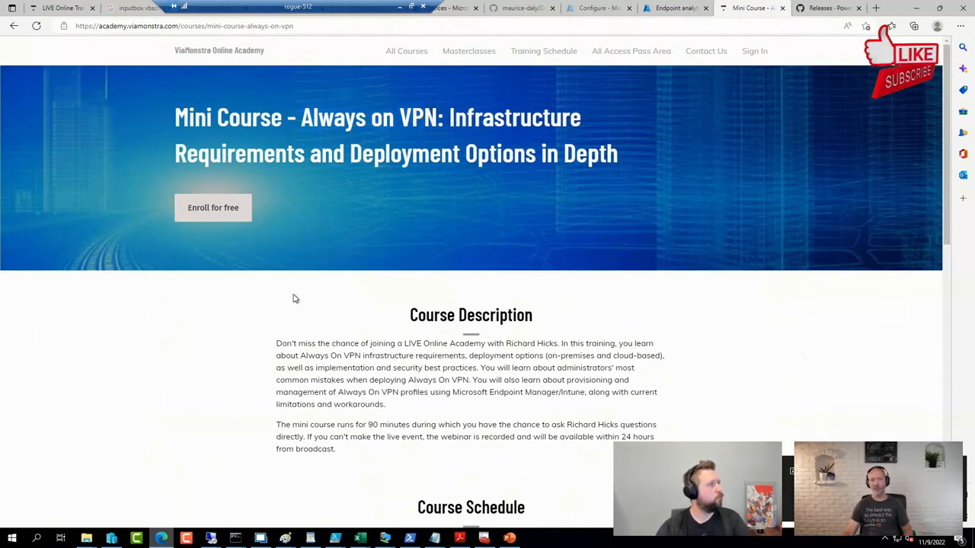
{"action": "mouse_move", "coordinate": [301, 295]}
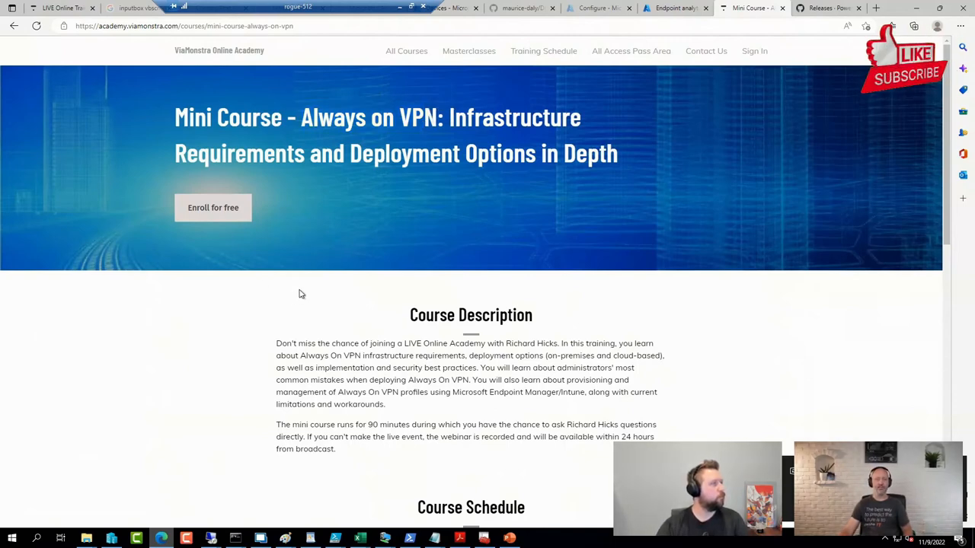
{"action": "mouse_move", "coordinate": [303, 290]}
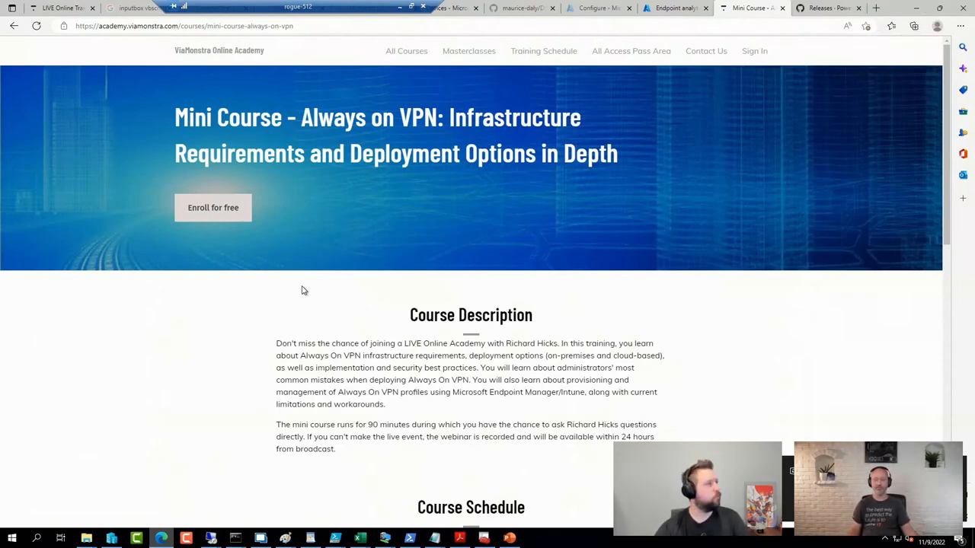
{"action": "scroll", "scroll_direction": "down", "scroll_amount": 3}
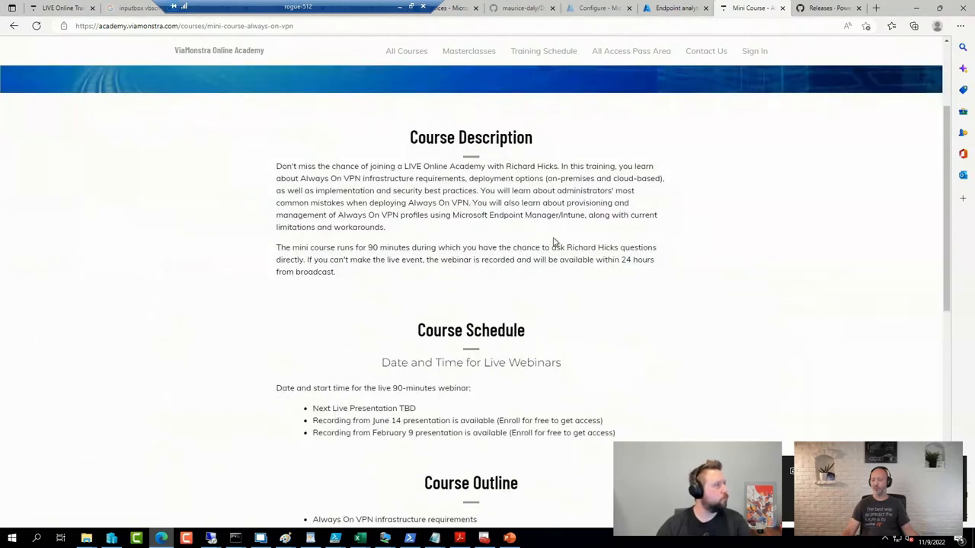